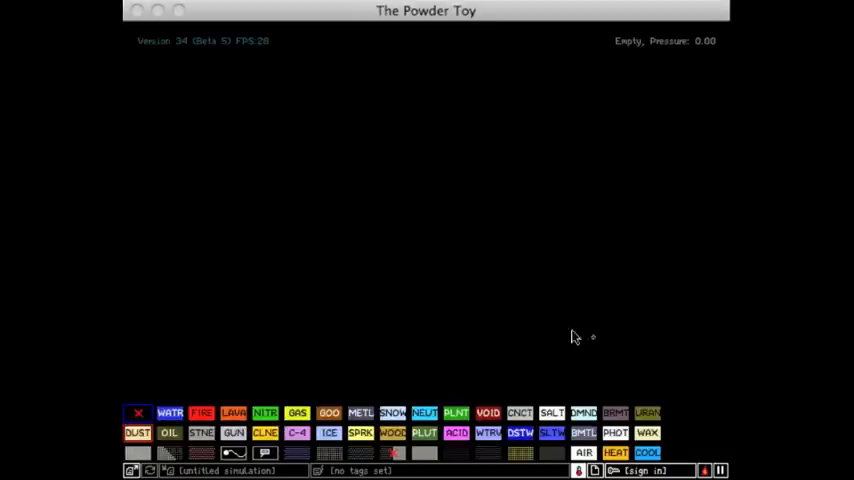
{"action": "mouse_move", "coordinate": [137, 453]}
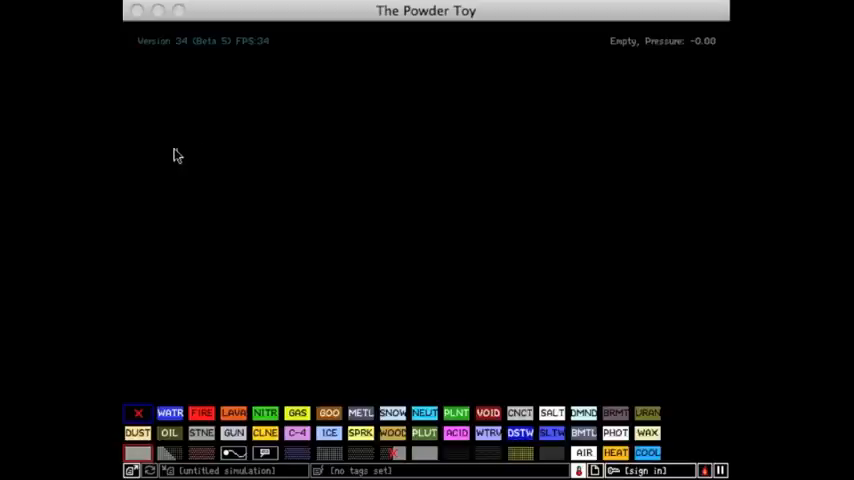
Step: Draw the barrel's top and bottom wall edges, forming a long thin box with a notch
{"action": "left_click_drag", "start_coordinate": [157, 159], "coordinate": [347, 150]}
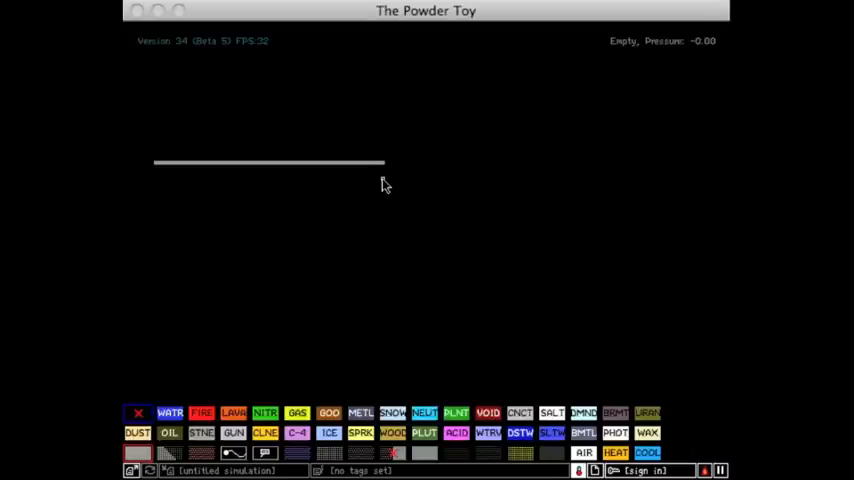
{"action": "left_click_drag", "start_coordinate": [383, 177], "coordinate": [155, 177]}
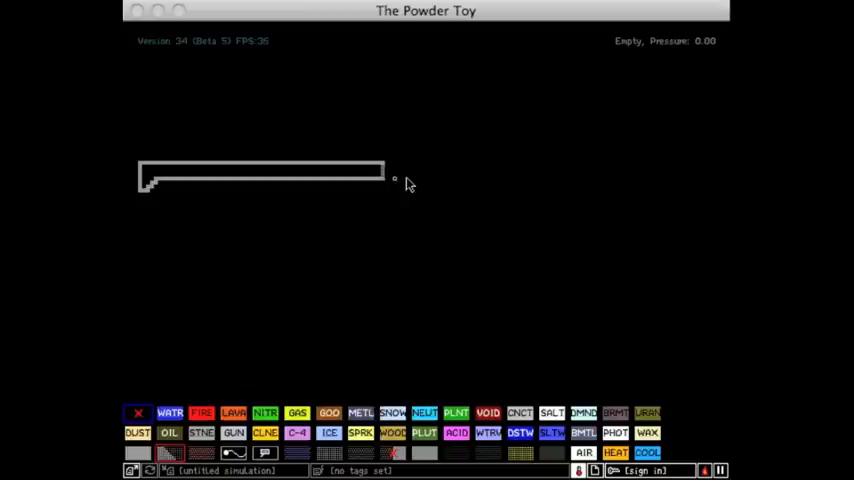
{"action": "mouse_move", "coordinate": [330, 432]}
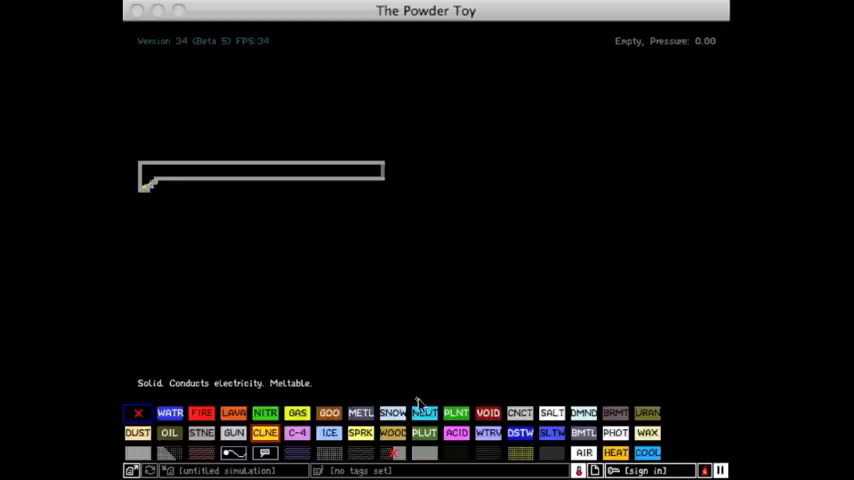
Step: Select NEUT and fill the barrel interior with glowing neutrons
{"action": "left_click", "coordinate": [424, 412]}
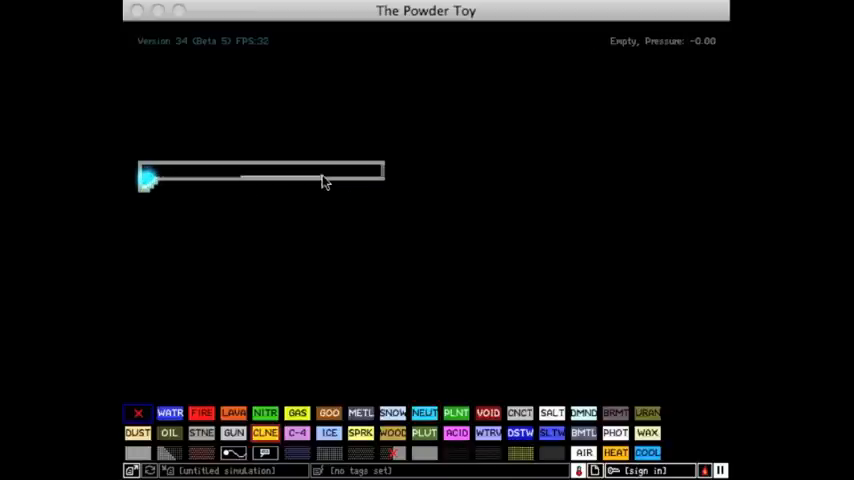
{"action": "left_click_drag", "start_coordinate": [150, 178], "coordinate": [320, 172]}
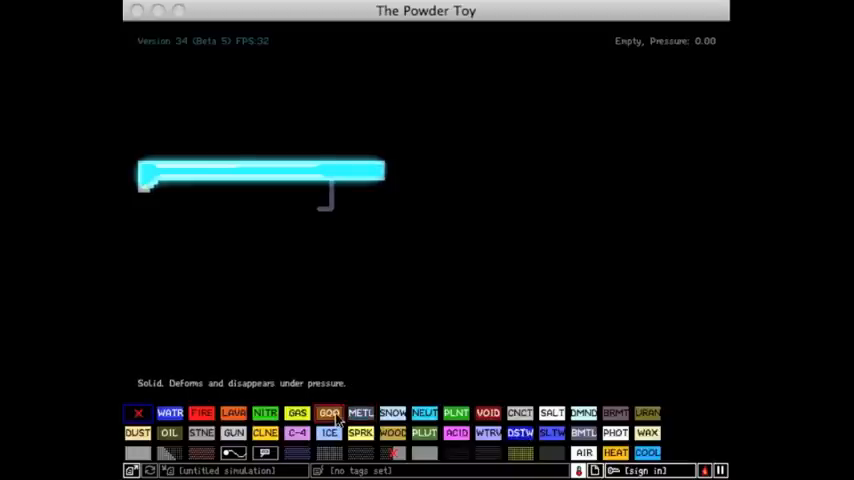
Step: Draw a GOO target bar right of the barrel and switch to METL
{"action": "left_click_drag", "start_coordinate": [445, 172], "coordinate": [558, 170]}
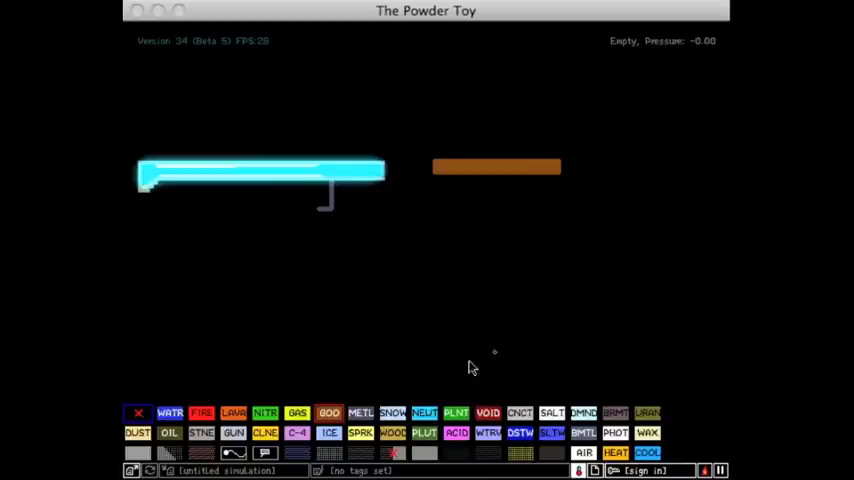
{"action": "left_click", "coordinate": [328, 207]}
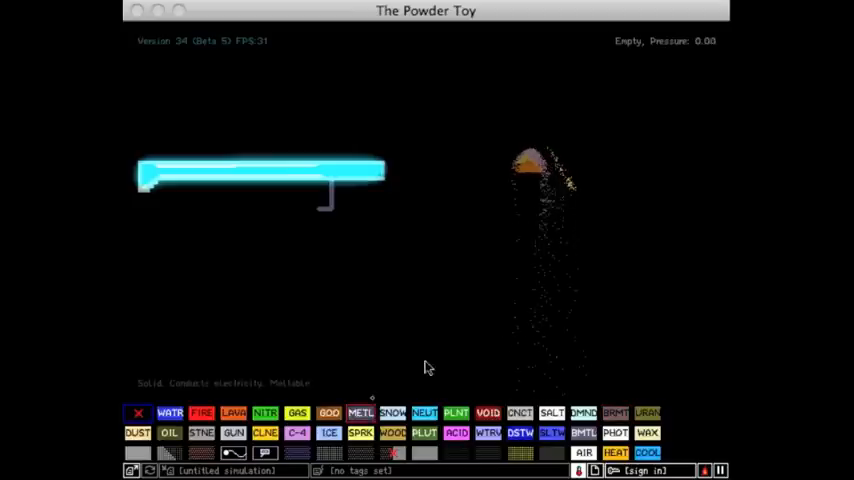
{"action": "mouse_move", "coordinate": [594, 356]}
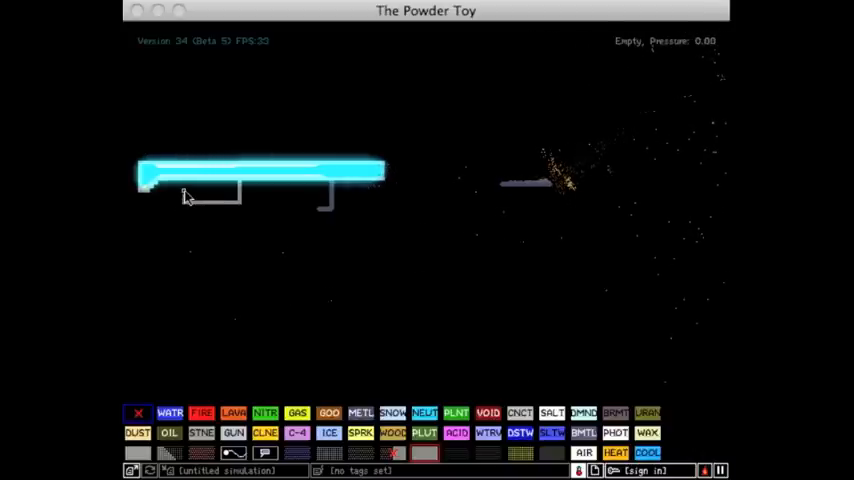
Step: Fill the grip outline under the barrel with green PLNT
{"action": "left_click_drag", "start_coordinate": [180, 195], "coordinate": [235, 205]}
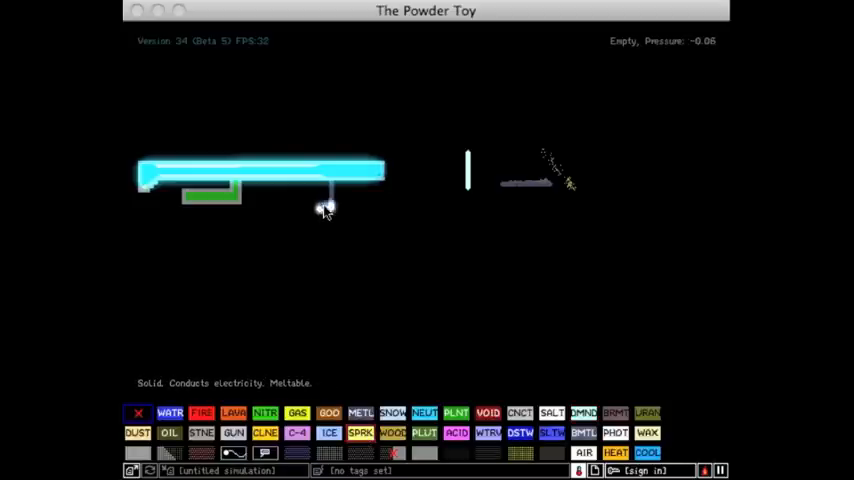
Step: Spark the trigger to fire neutrons, then outline a vertical DMND handle below the barrel
{"action": "left_click", "coordinate": [325, 208]}
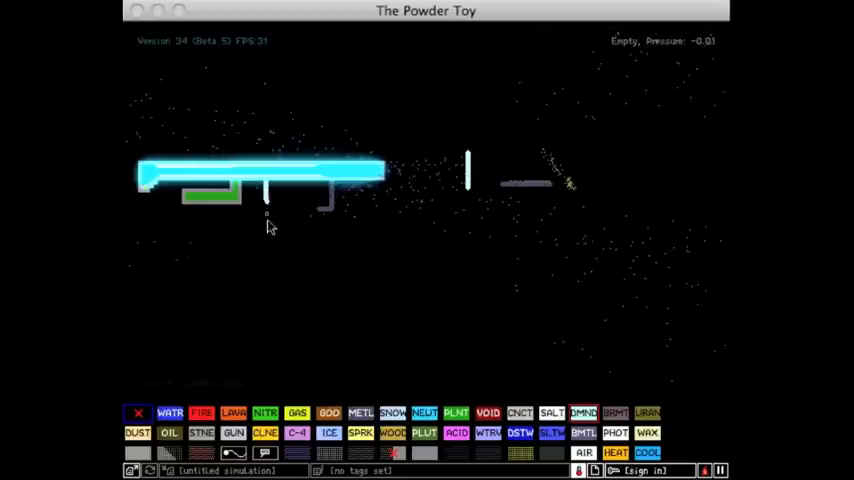
{"action": "left_click_drag", "start_coordinate": [248, 185], "coordinate": [248, 255]}
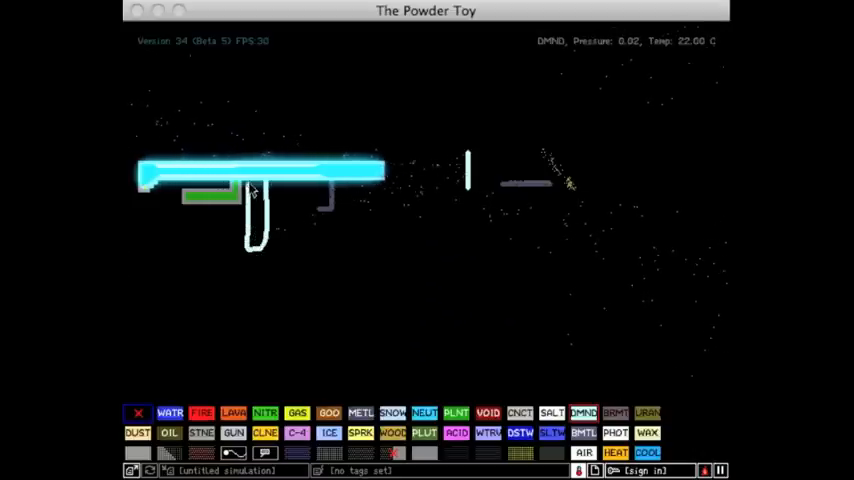